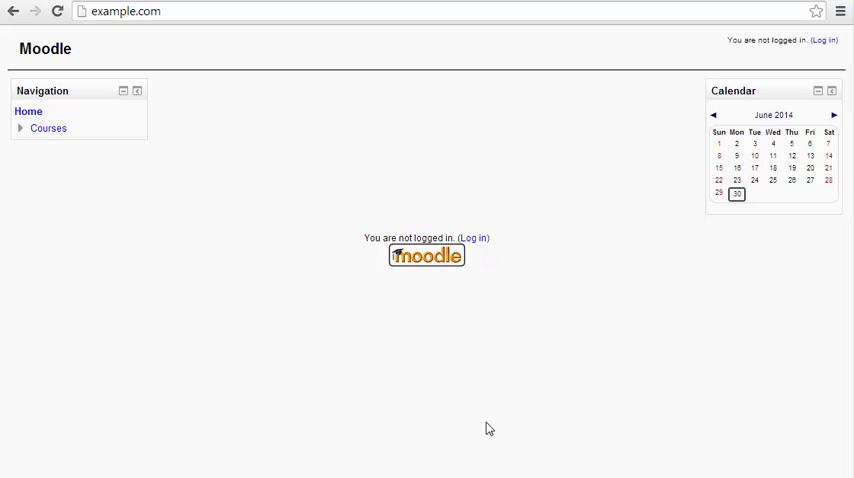
mouse_move(516, 350)
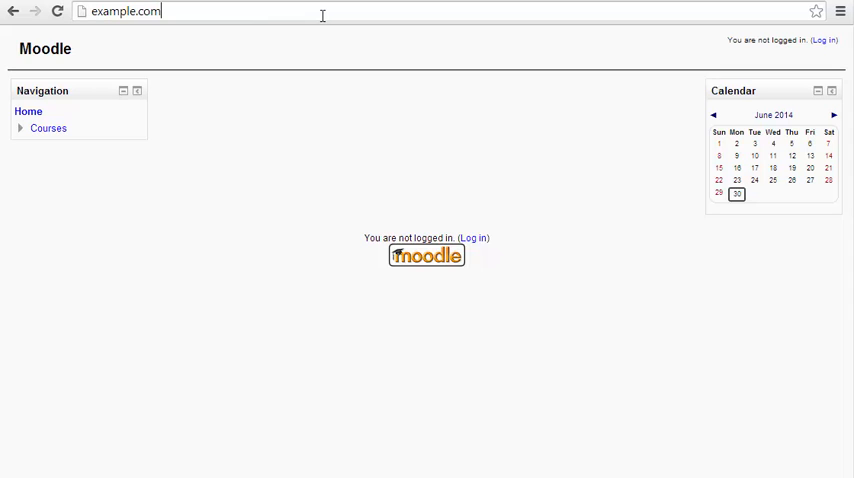
Step: Reach the Moodle site login and enter admin as the username
type("/cpanel")
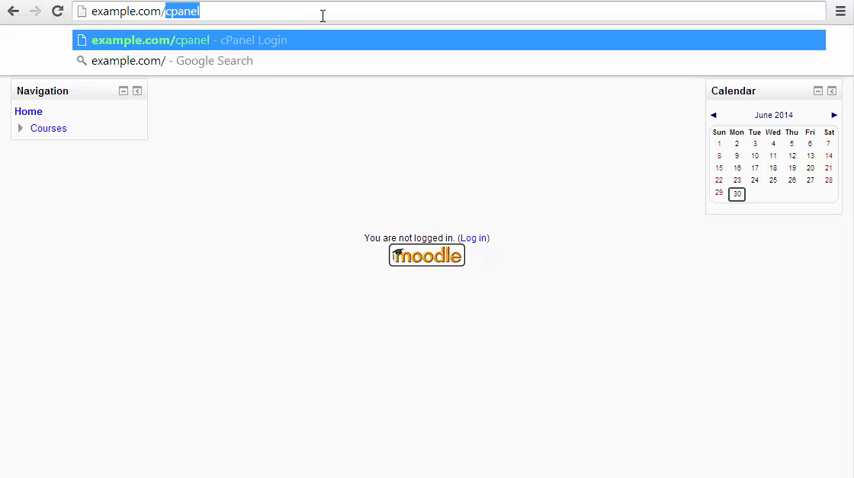
type("admin")
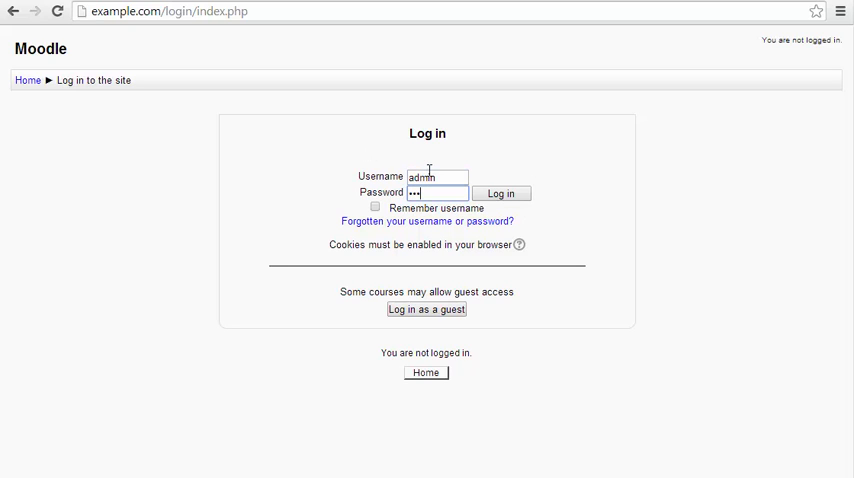
Step: Enter the admin password and log in to the site administration area
type("password")
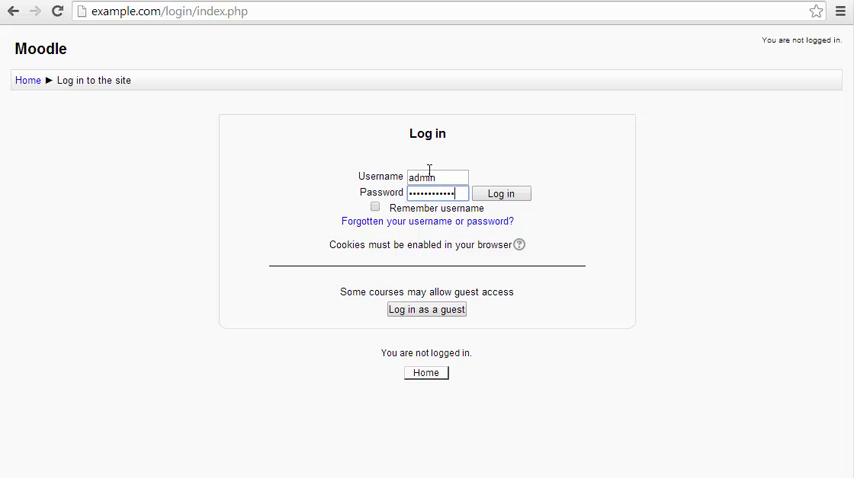
left_click(500, 192)
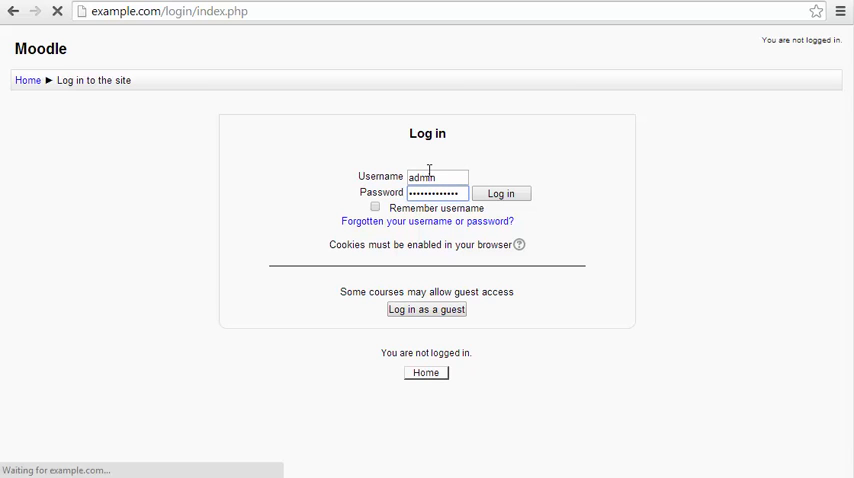
left_click(500, 192)
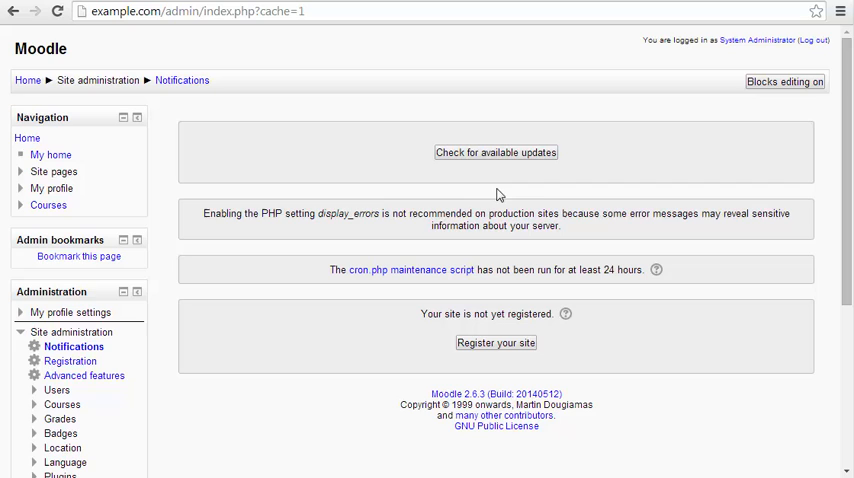
mouse_move(416, 468)
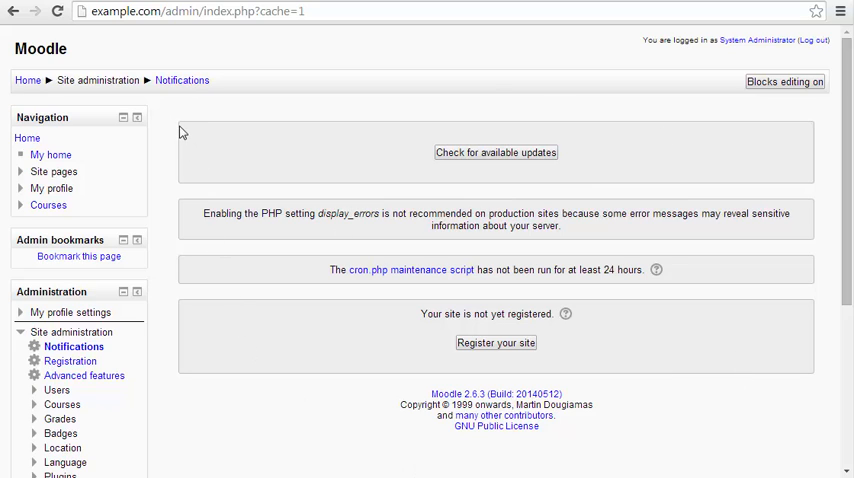
mouse_move(760, 40)
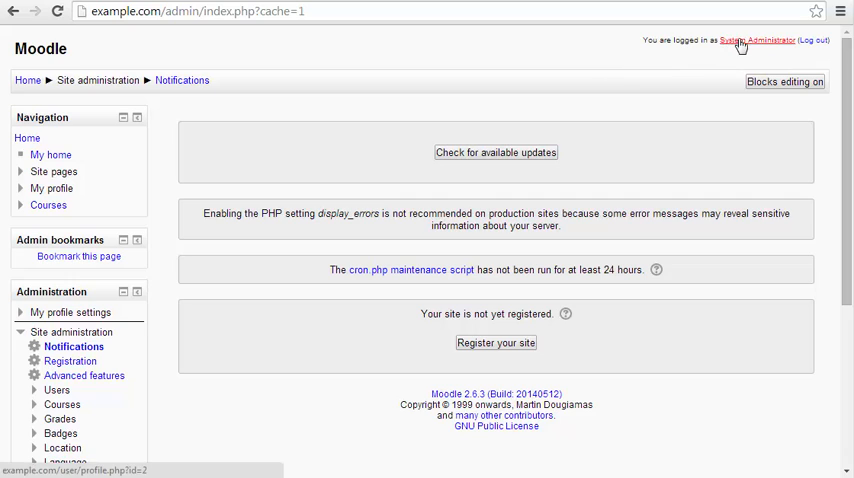
mouse_move(756, 40)
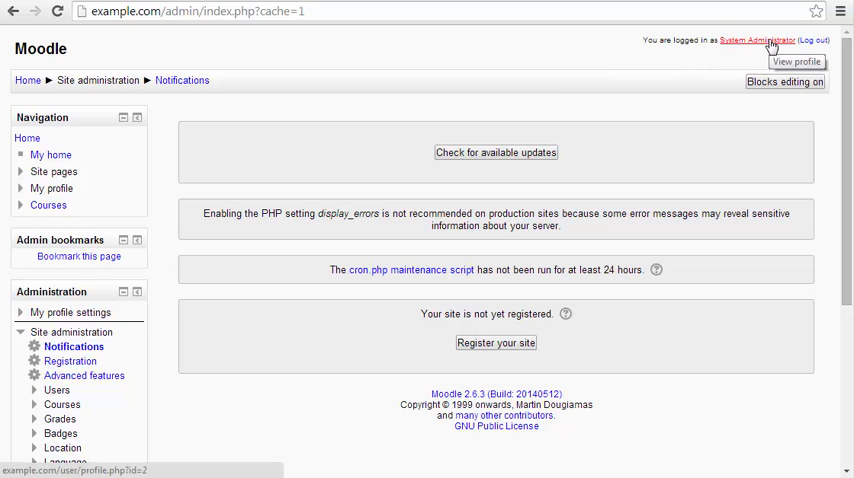
Step: View the System Administrator's own public profile from the logged-in header
left_click(758, 40)
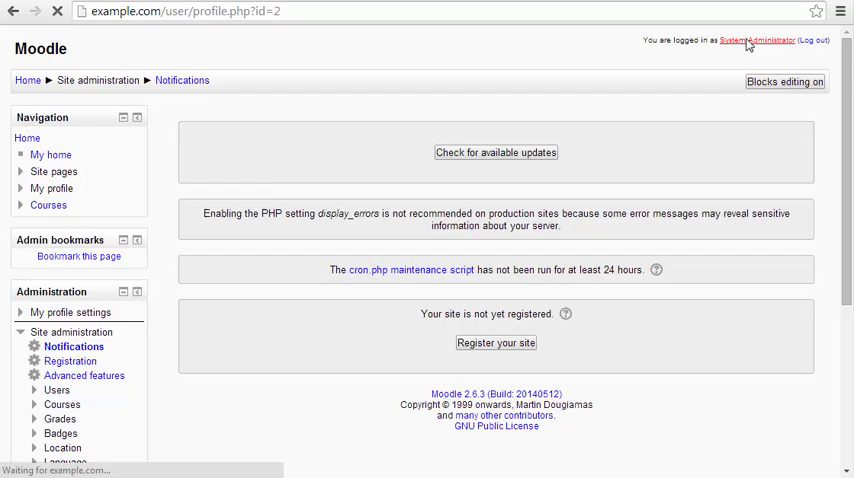
left_click(758, 40)
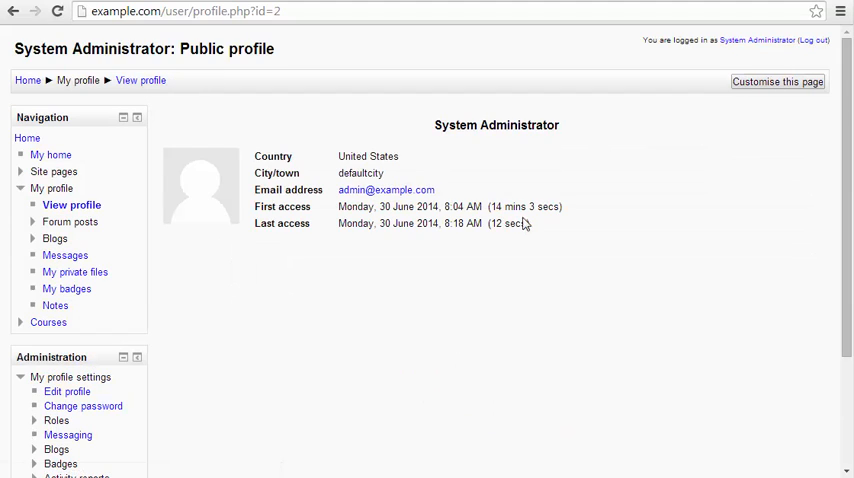
mouse_move(290, 132)
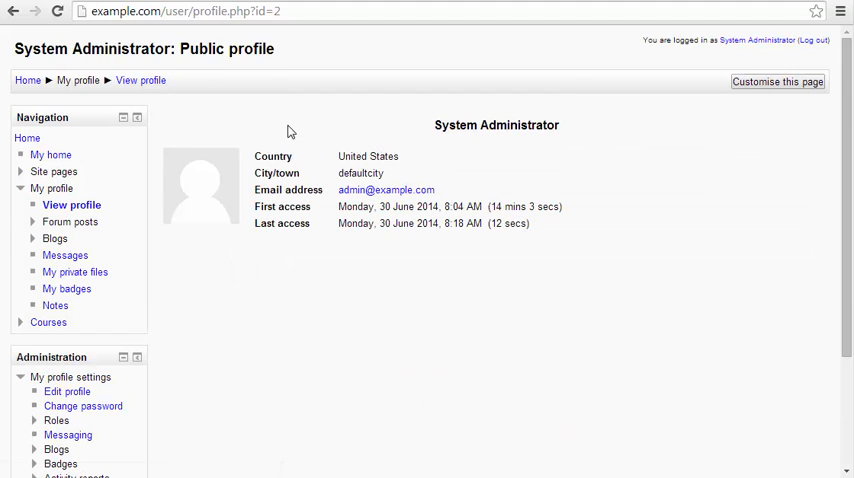
scroll("down", 3)
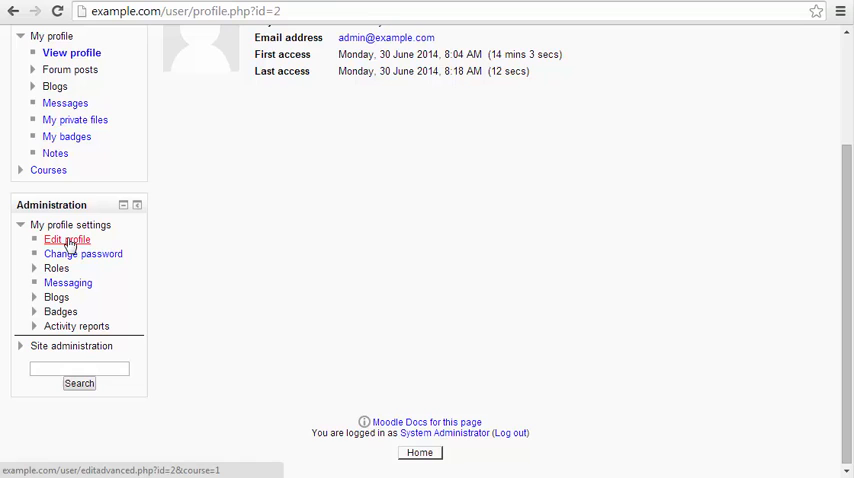
Step: Edit the admin profile and change the username from admin to newadminname
left_click(66, 240)
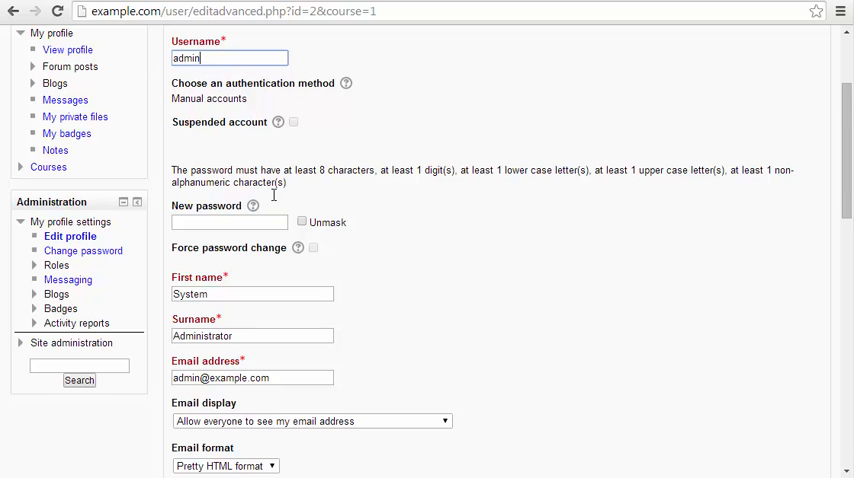
scroll("up", 3)
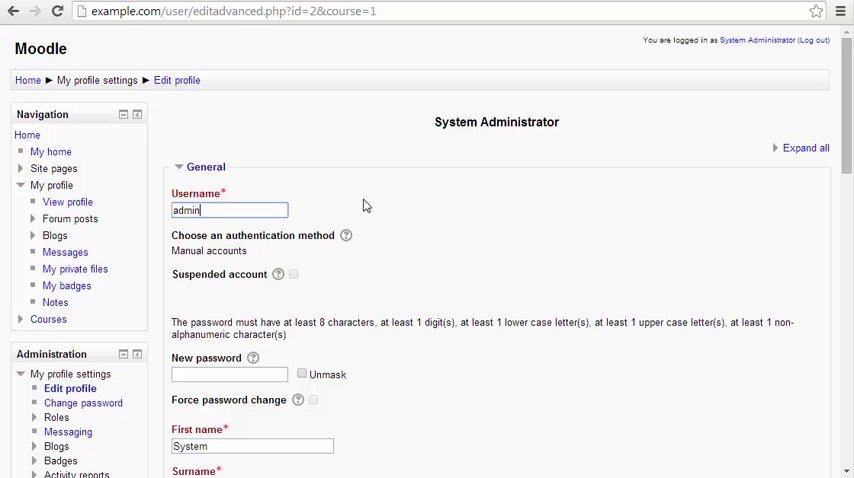
left_click(230, 210)
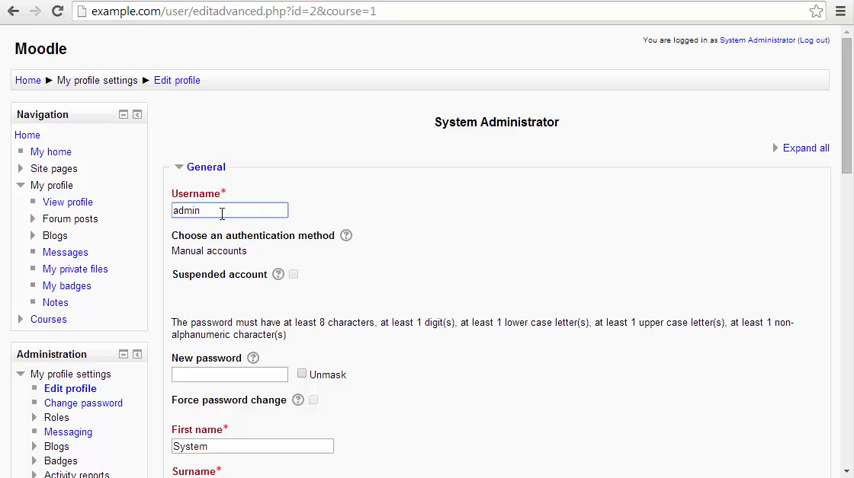
type("new")
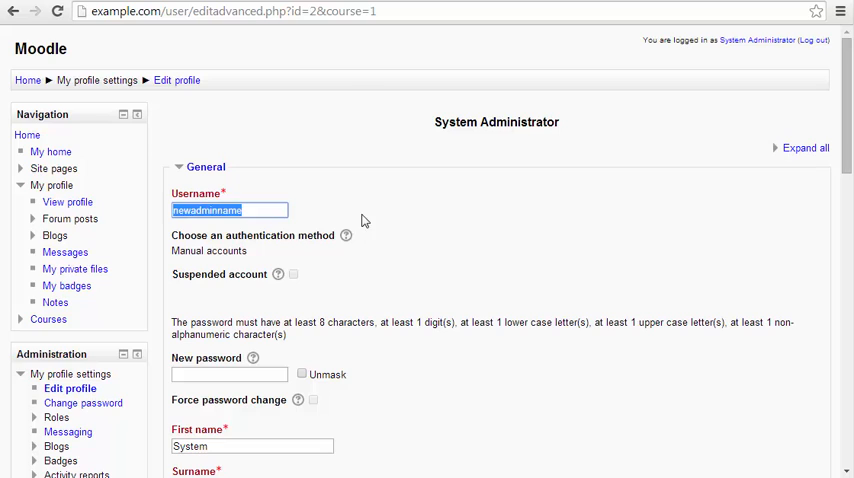
scroll("down", 3)
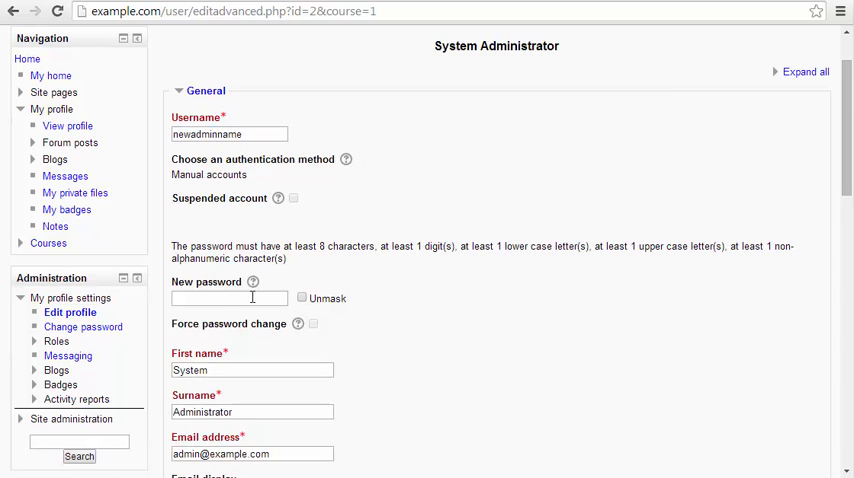
left_click(230, 298)
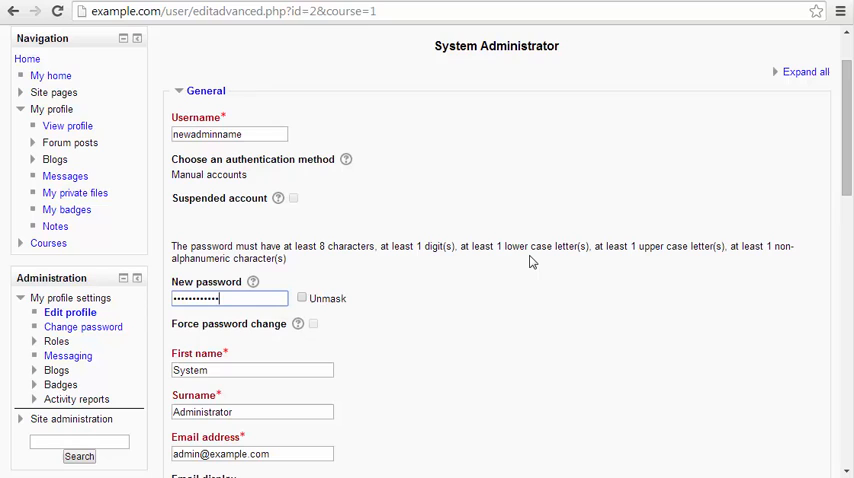
mouse_move(388, 176)
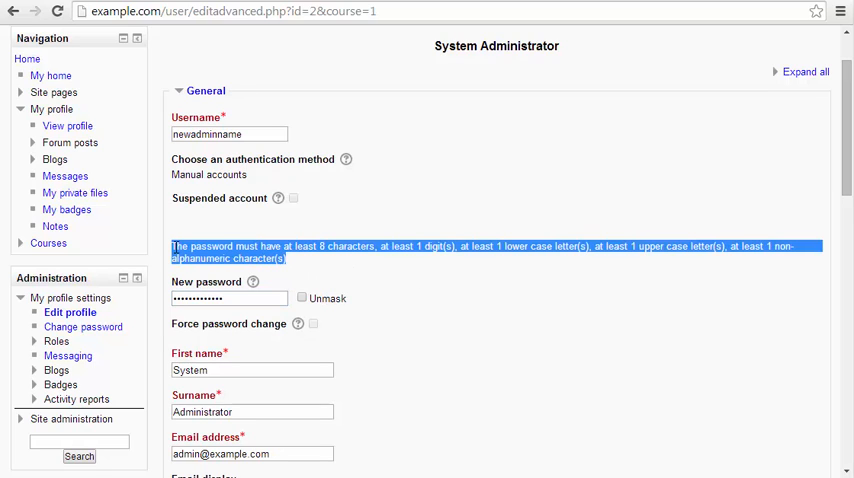
Step: Enter a new password meeting the site's password rules for newadminname
left_click(296, 264)
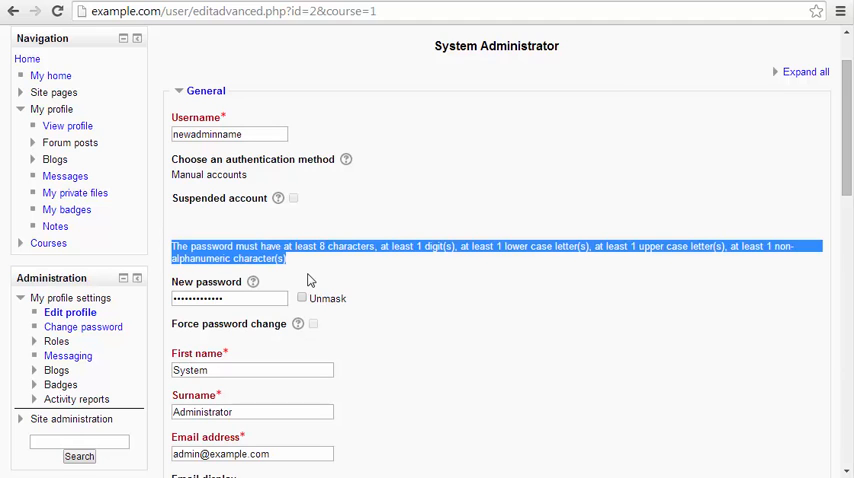
scroll("down", 3)
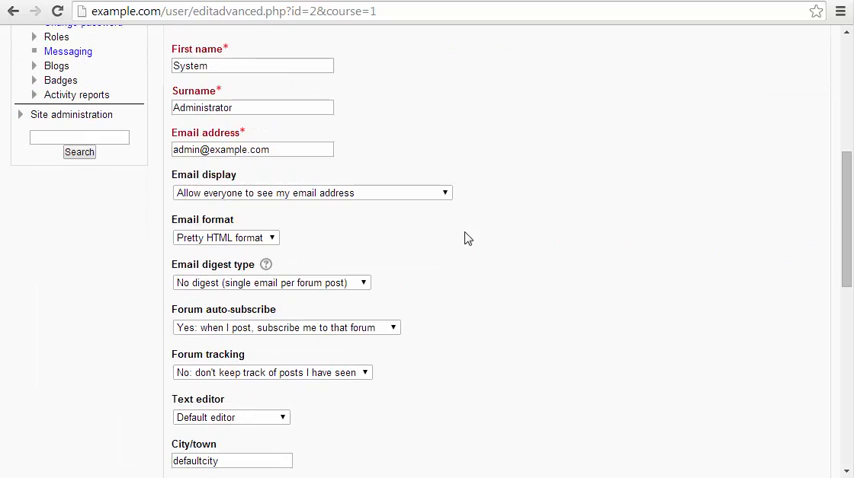
Step: Update the profile so the renamed account and new password are saved
scroll("down", 3)
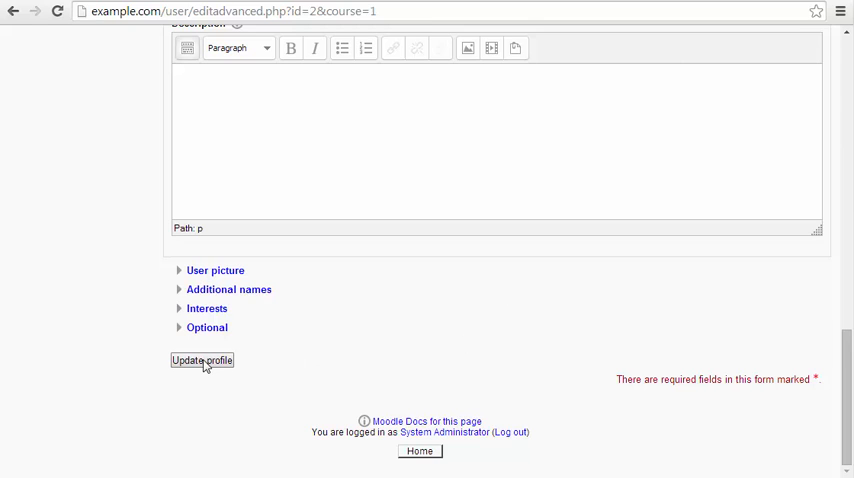
mouse_move(204, 368)
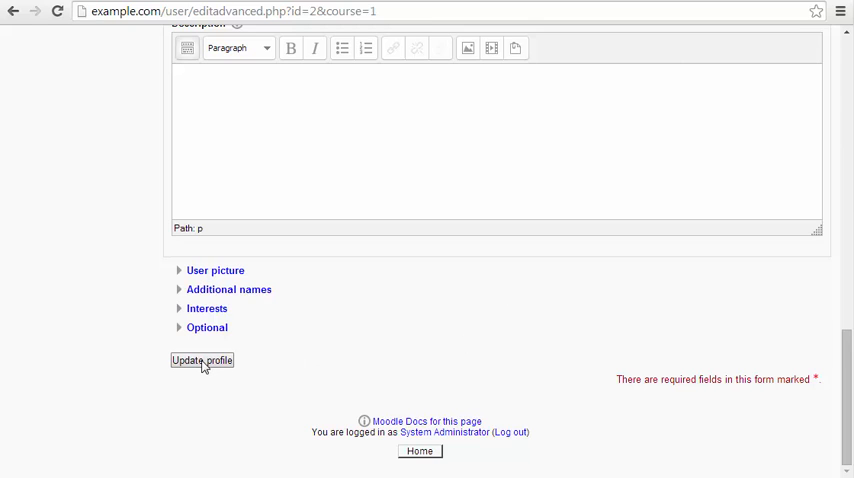
left_click(200, 360)
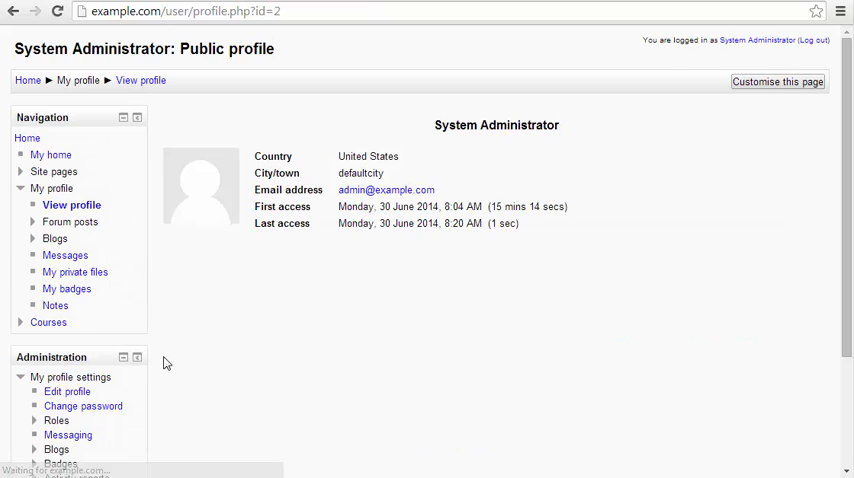
mouse_move(324, 174)
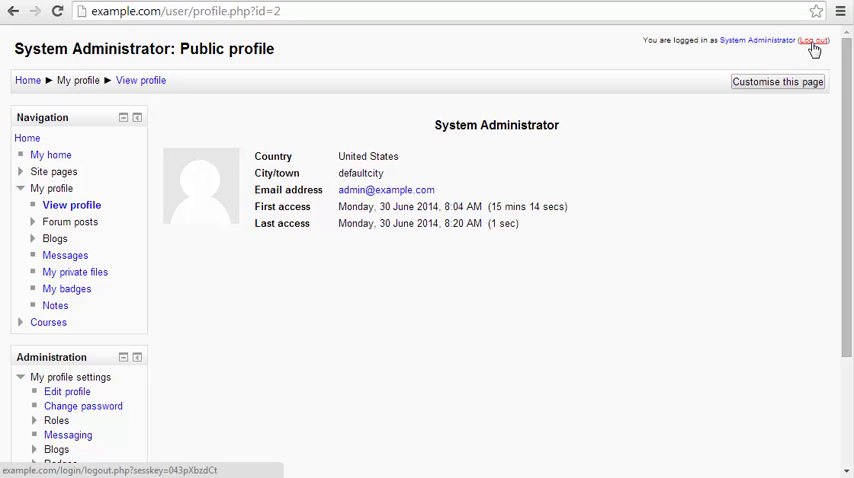
Step: Log out, then sign back in as newadminname with the new password
left_click(812, 40)
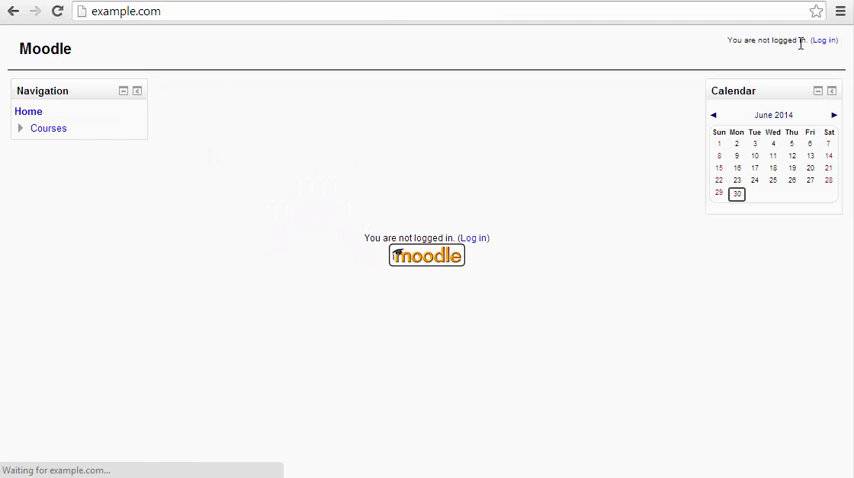
left_click(824, 40)
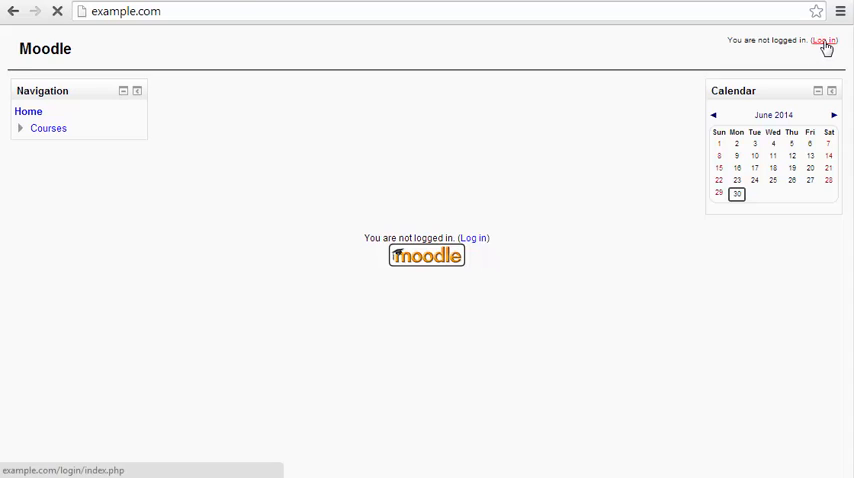
left_click(824, 40)
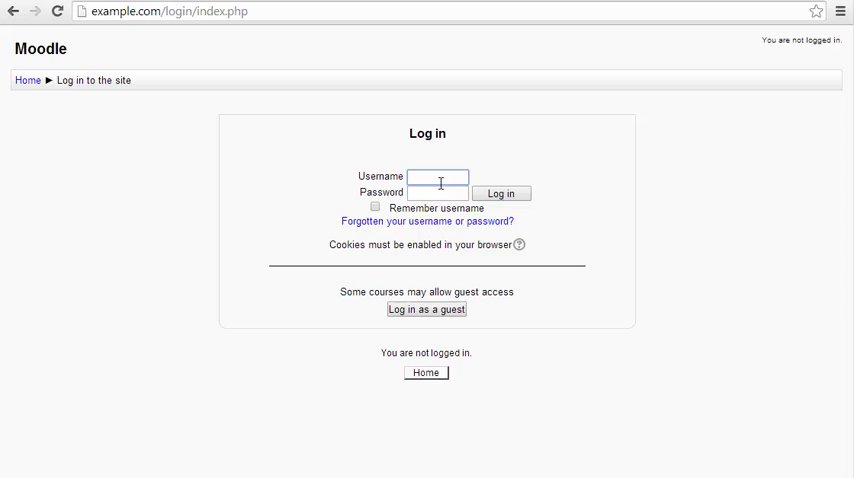
type("wadmirname")
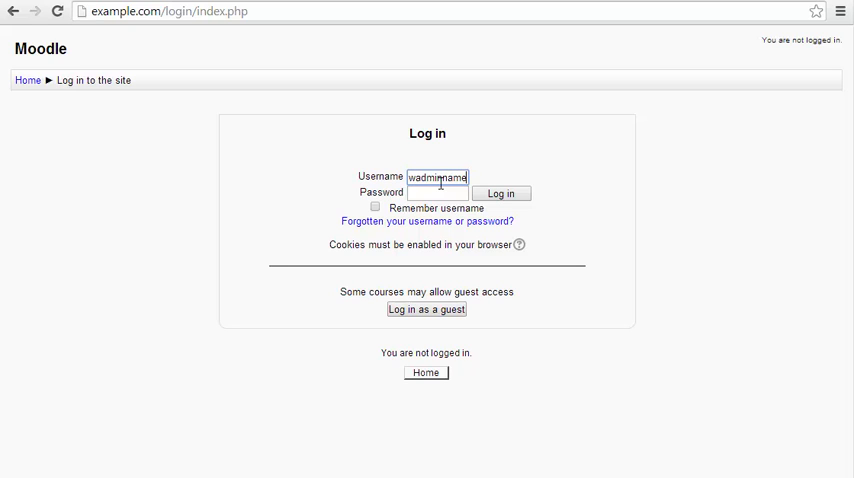
mouse_move(738, 224)
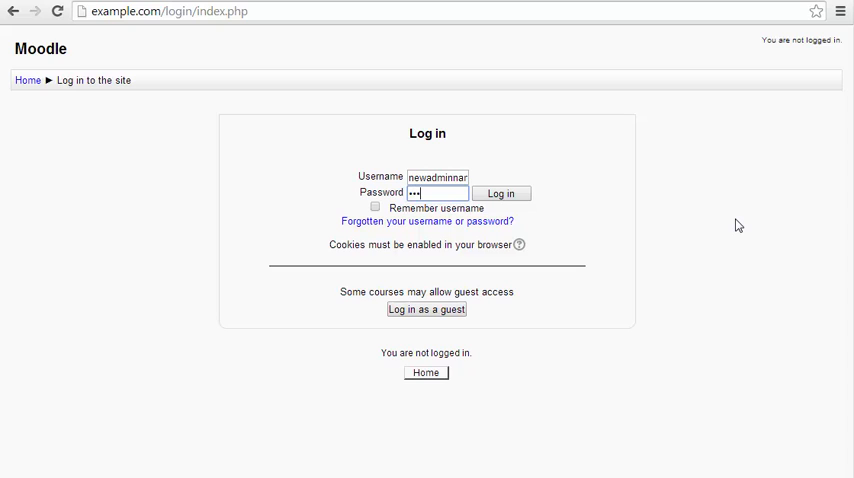
type("password")
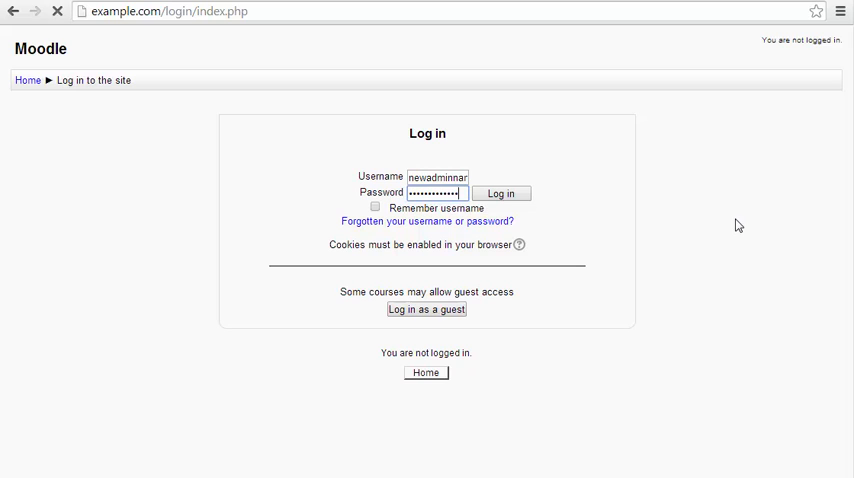
left_click(500, 192)
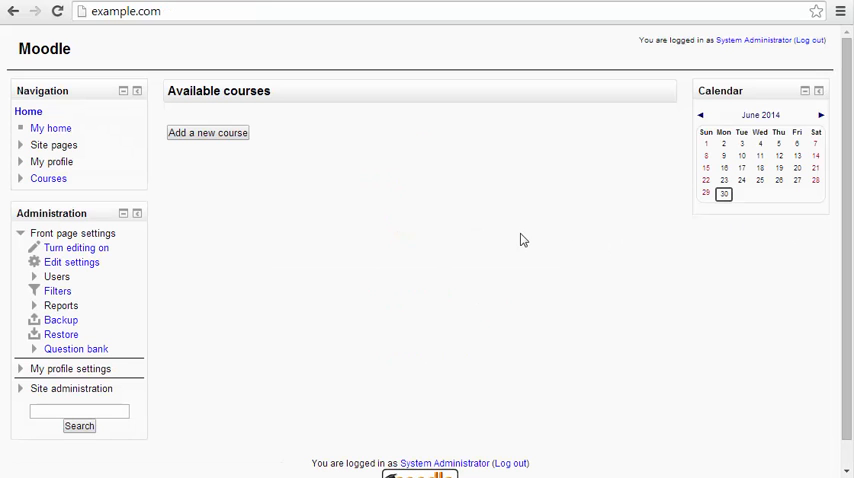
mouse_move(466, 260)
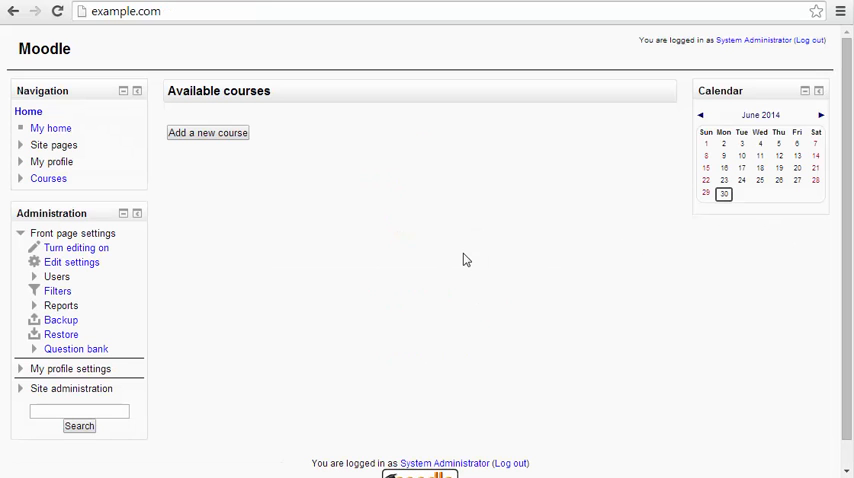
mouse_move(528, 28)
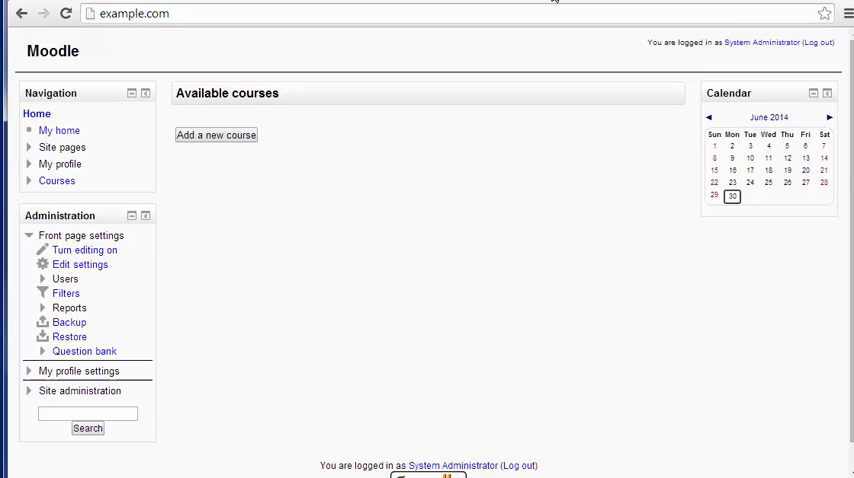
mouse_move(300, 168)
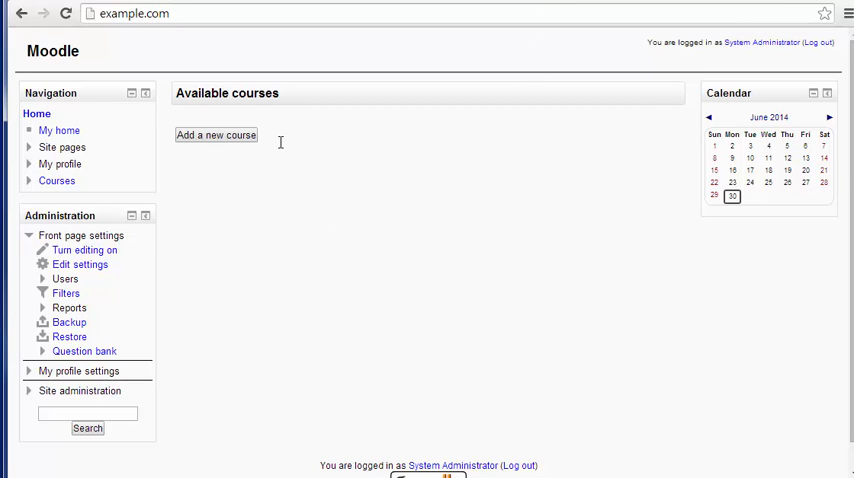
mouse_move(308, 210)
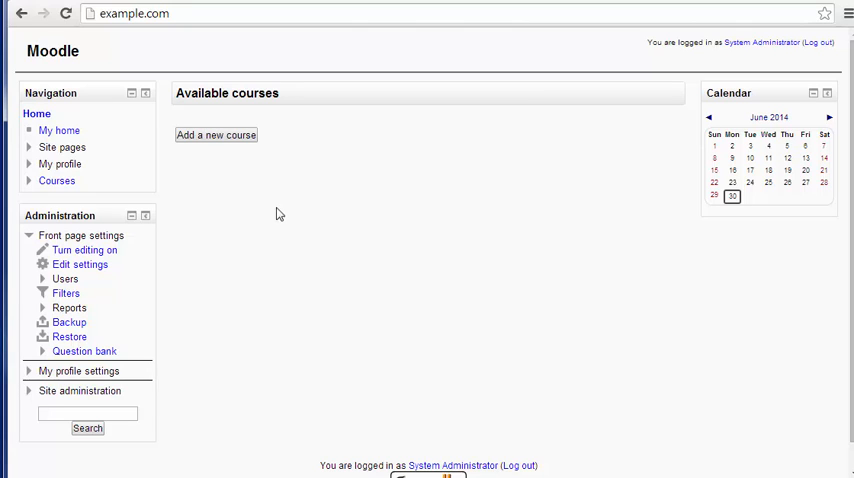
mouse_move(816, 66)
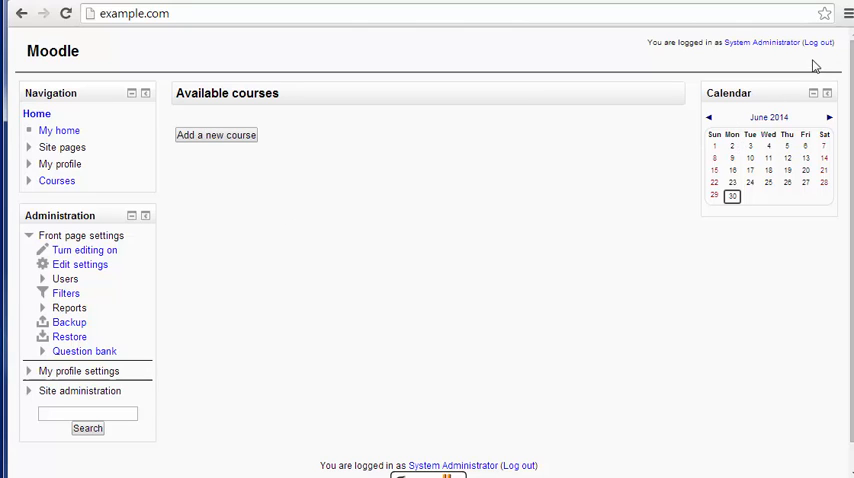